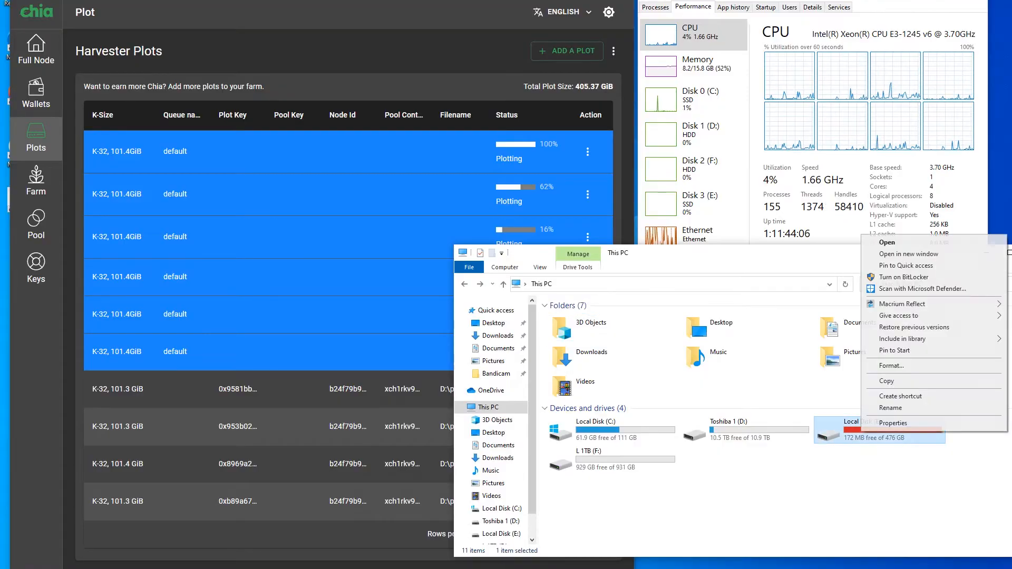
# - View the in-progress plot's log showing repeated failed writes to the full E: drive
pyautogui.click(893, 422)
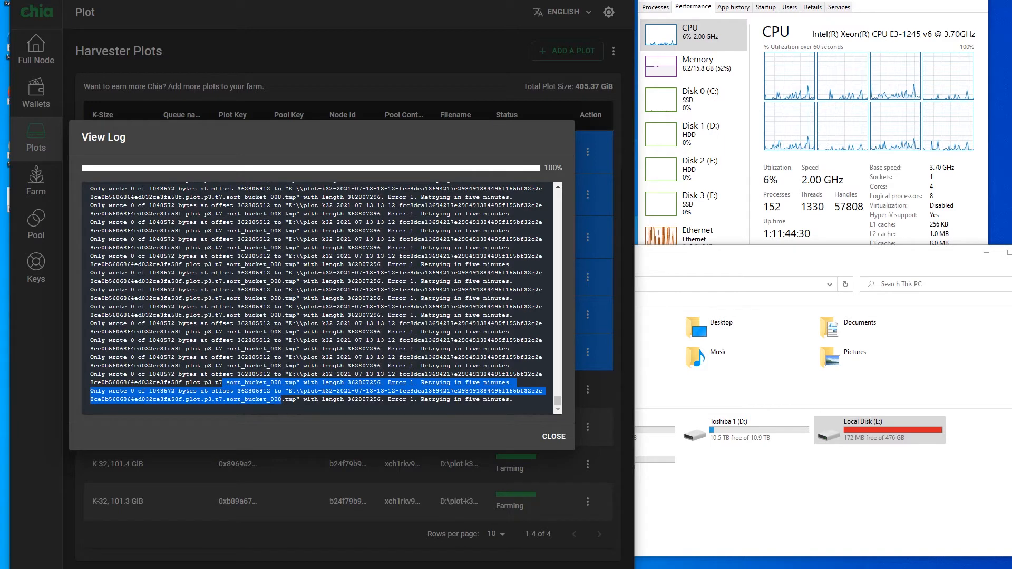
pyautogui.scroll(3)
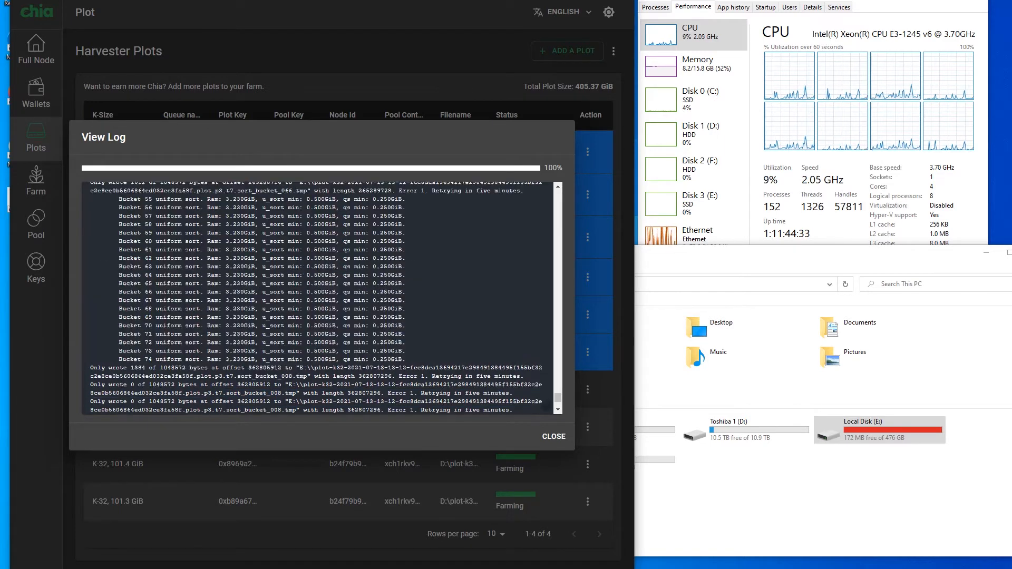